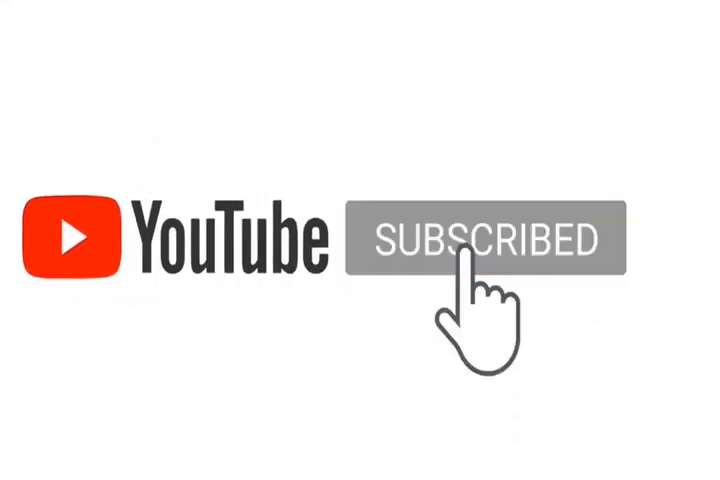
{"action": "left_click", "coordinate": [476, 240]}
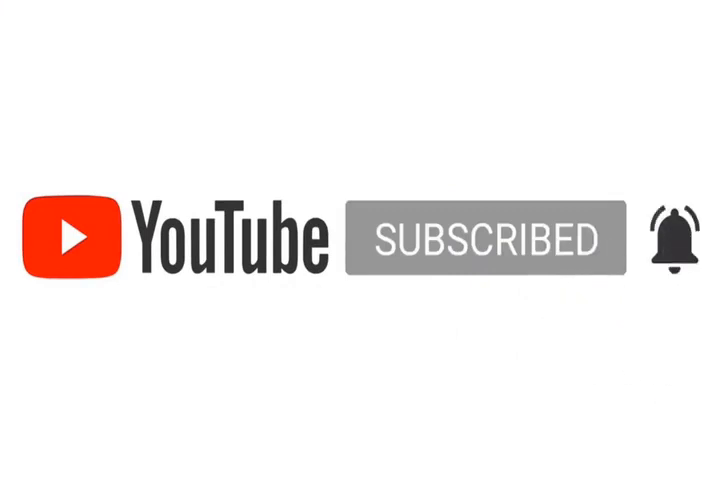